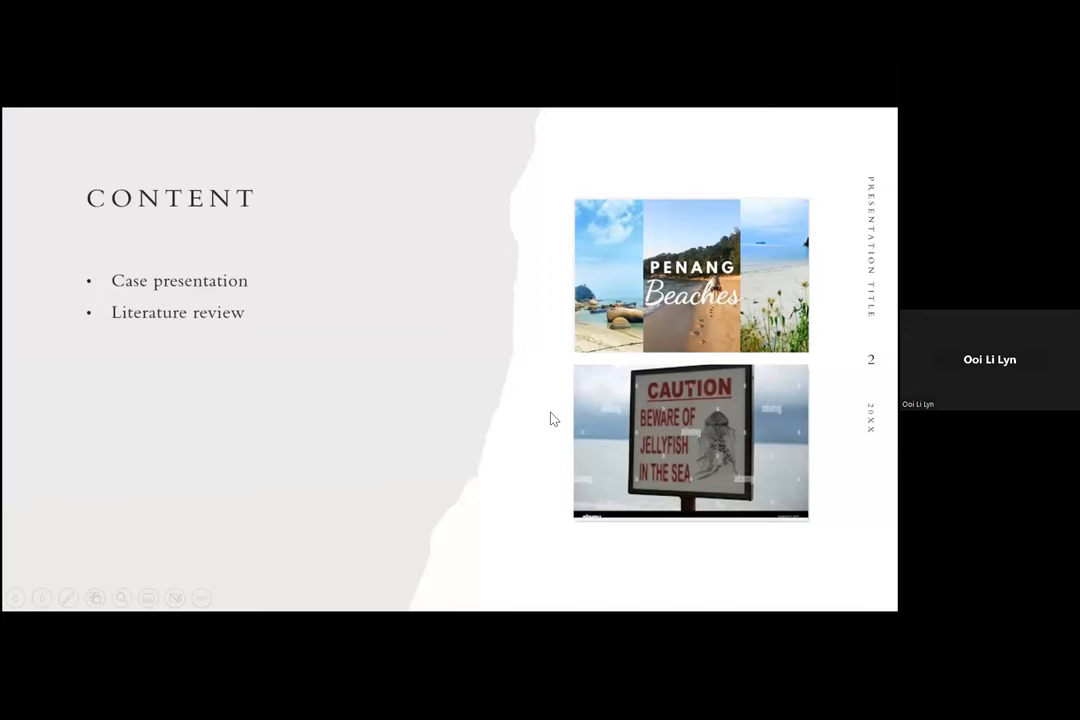
mouse_move(456, 470)
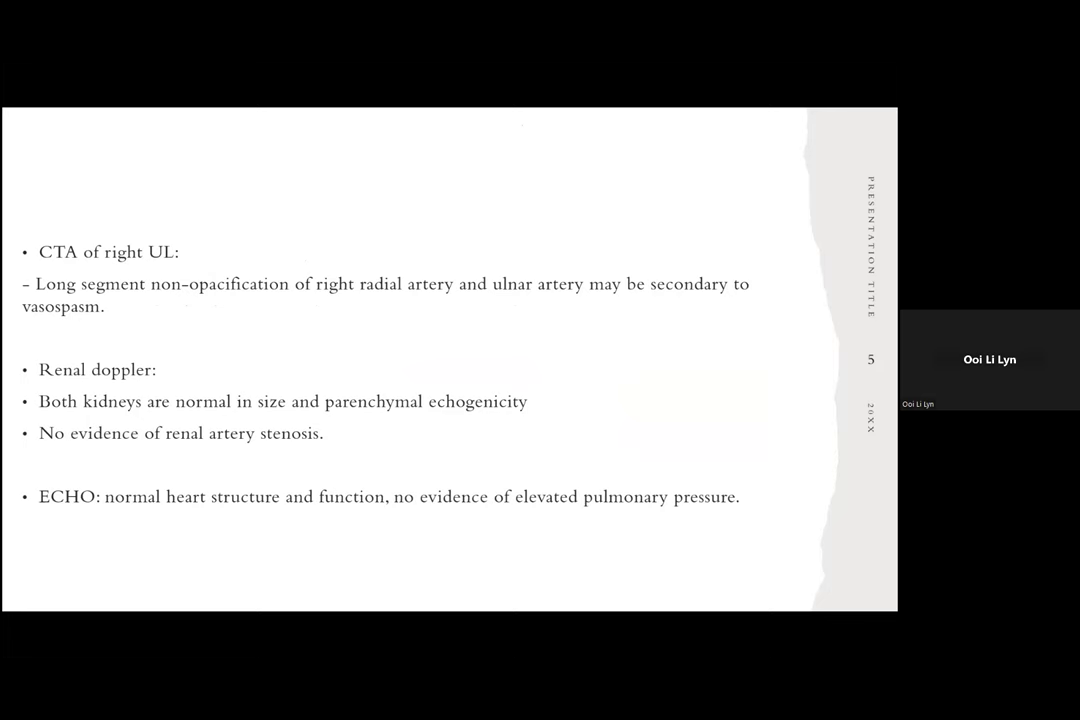
Step: Advance to the slide on the hand two days off IVI Iloprost, with artery-calibre table
key(Right)
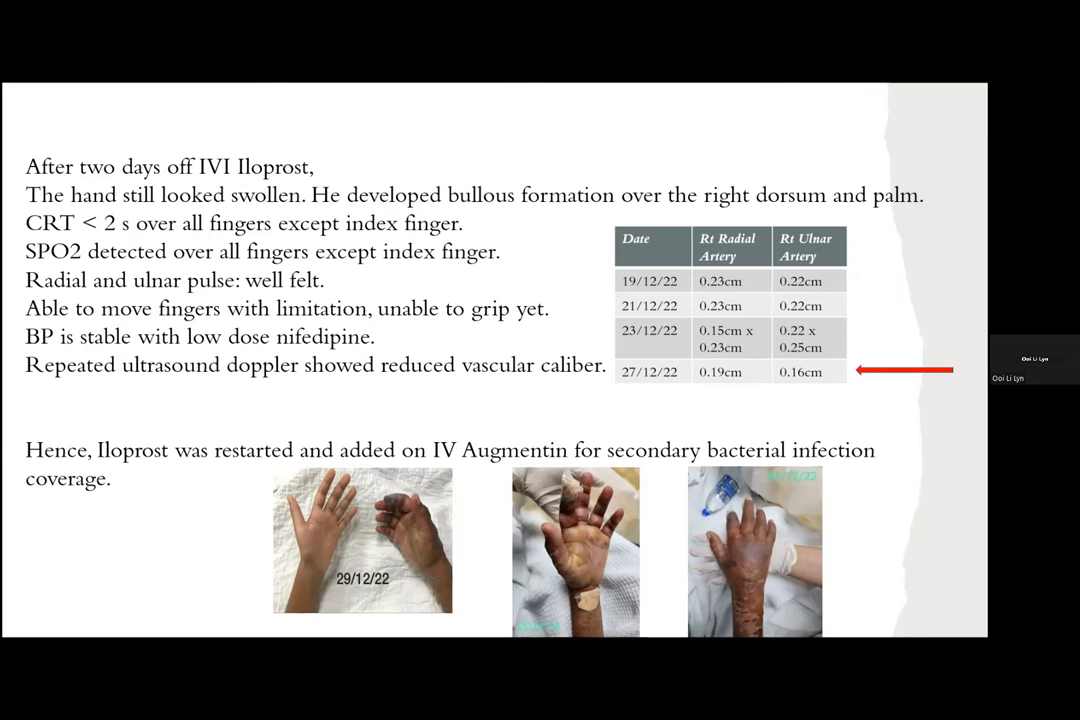
Step: Advance to slide 17, the poster on delayed vasospasm after jellyfish envenomation
key(Right)
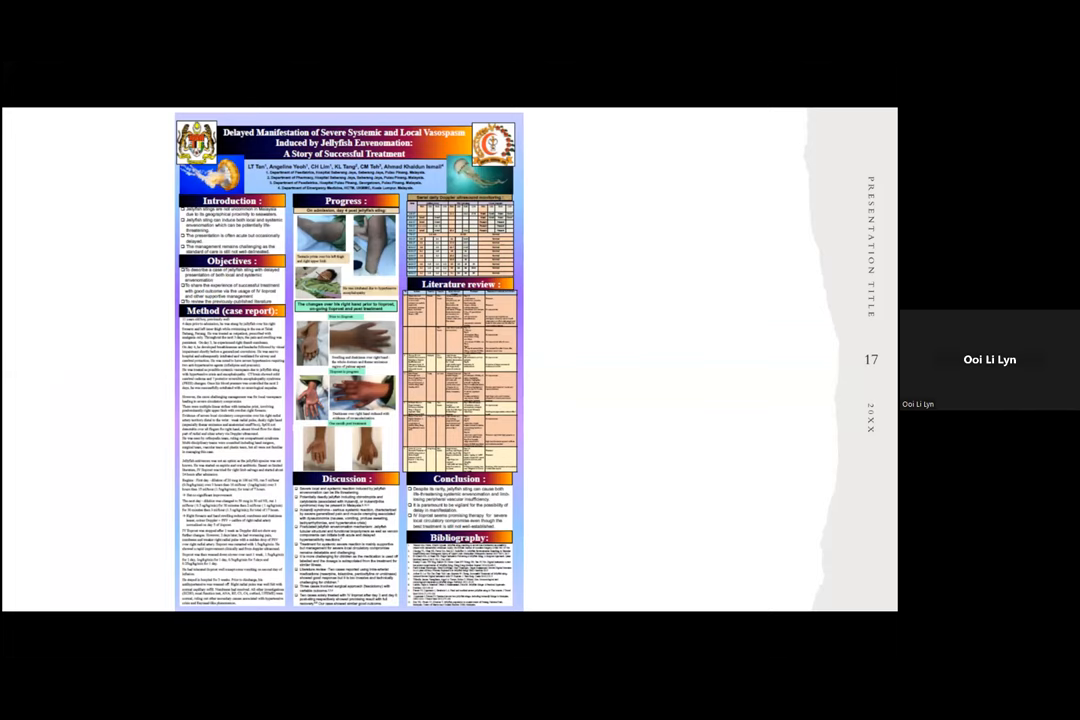
Step: Advance to slide 18, the Journal of Emergency Medicine review on extremity ischemia
key(right)
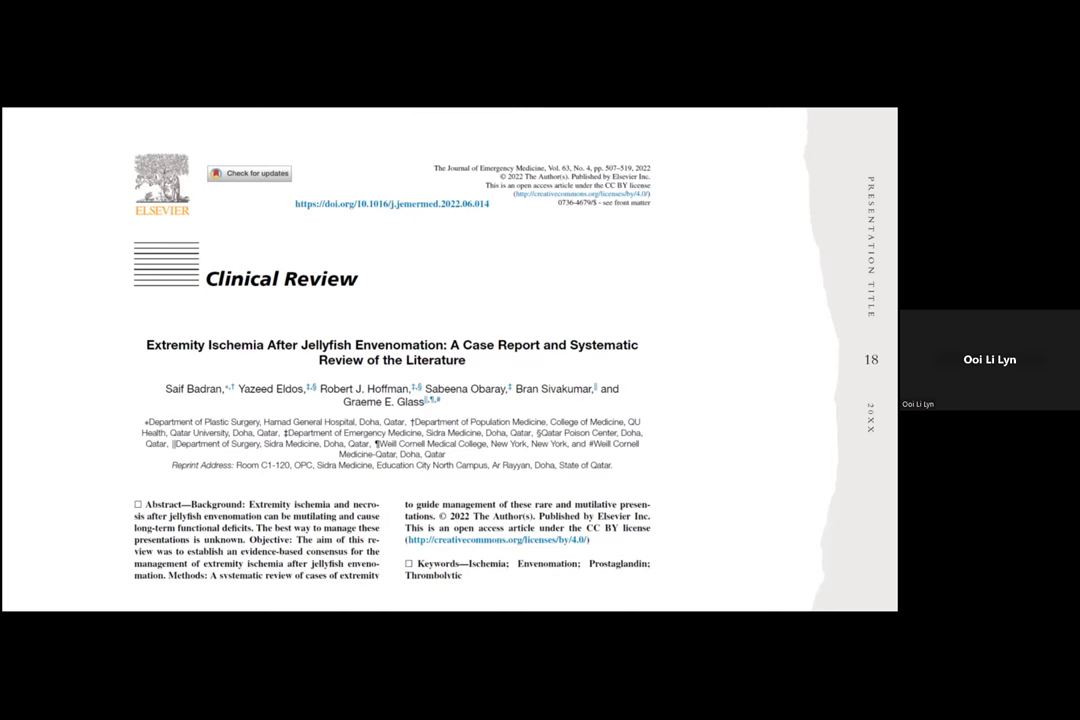
Step: Advance to slide 23 on proposed mechanisms and lacking management consensus
key(Right)
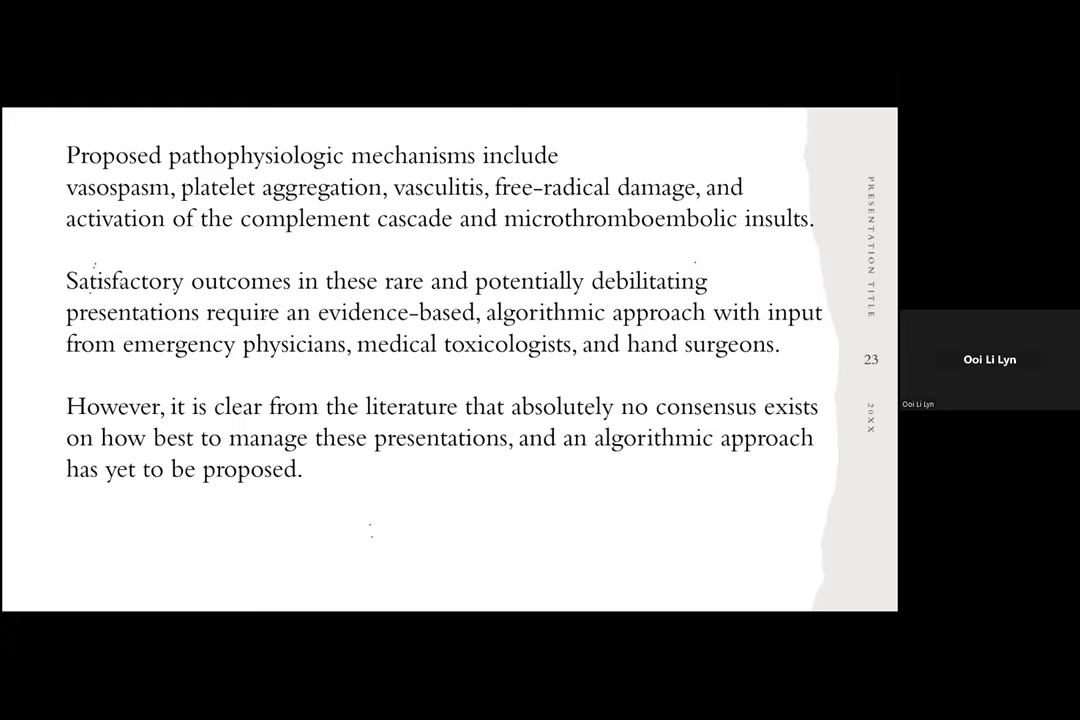
key(Right)
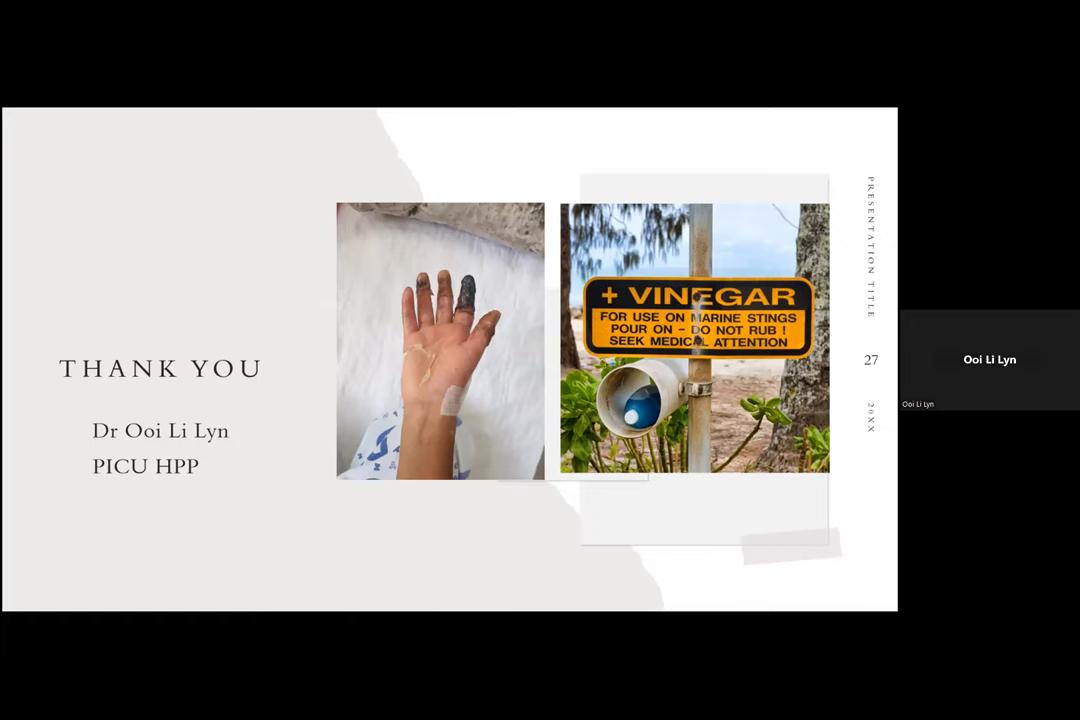
Step: Exit the slideshow to the normal editing view on Thank You slide 27
key(Escape)
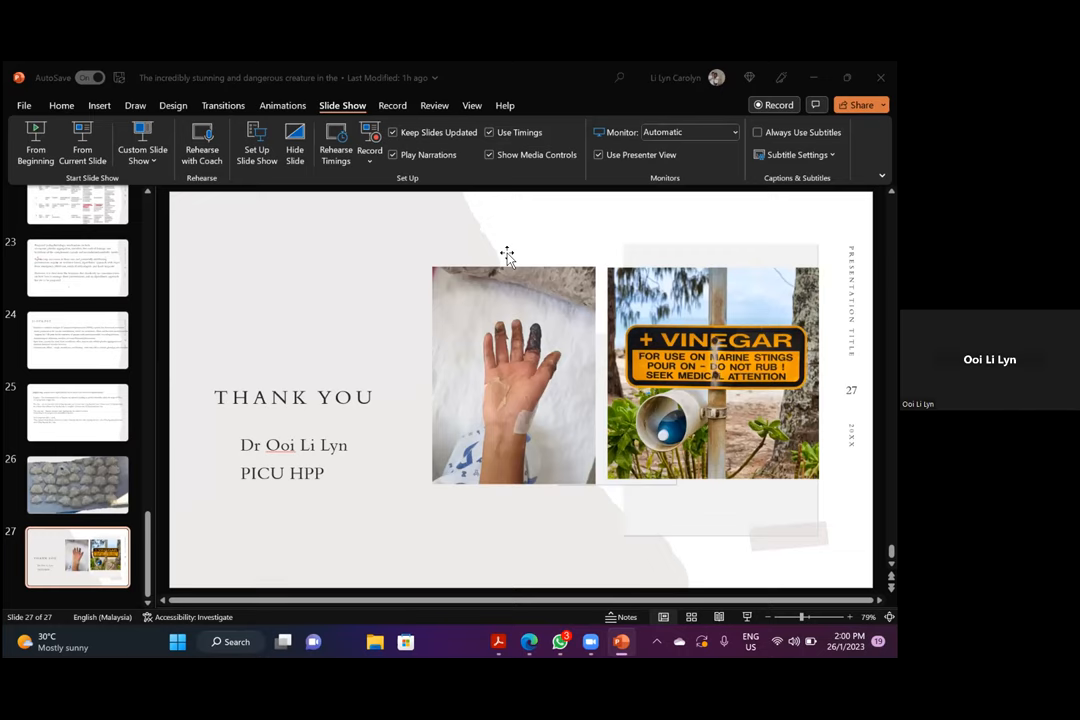
mouse_move(273, 354)
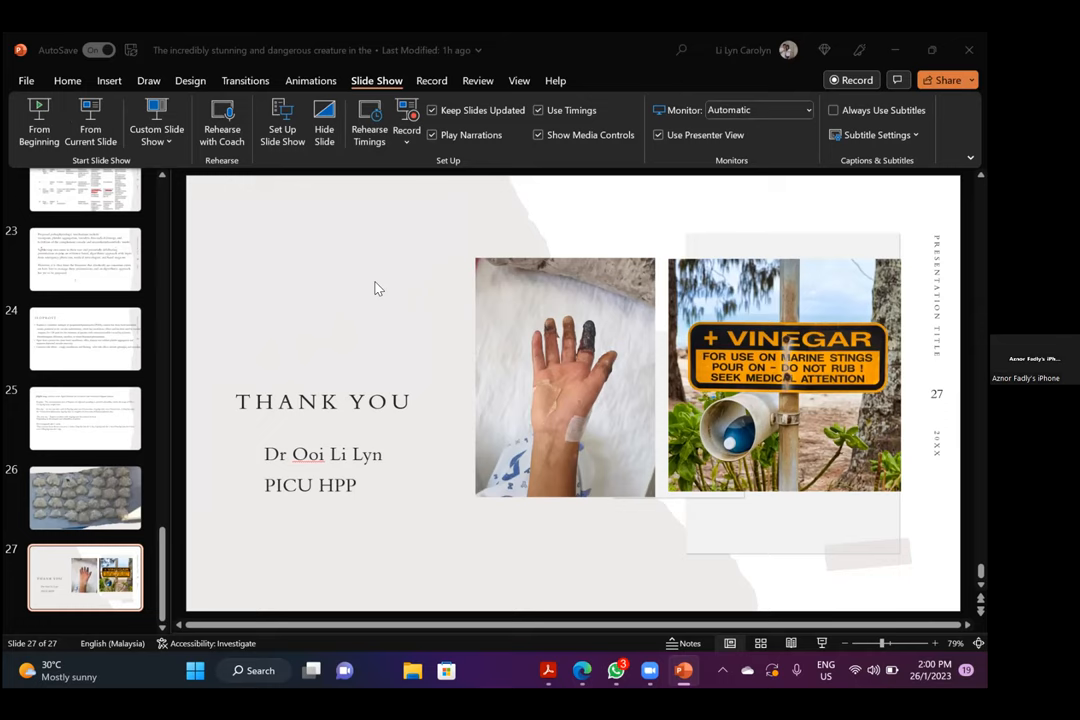
mouse_move(152, 558)
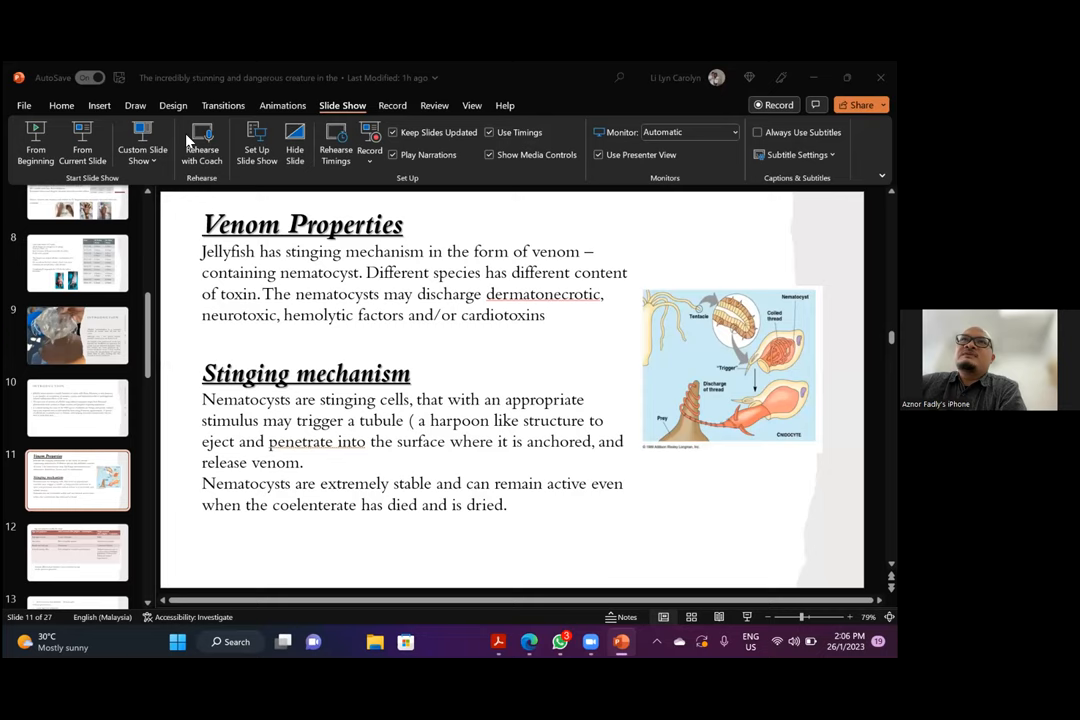
mouse_move(5, 170)
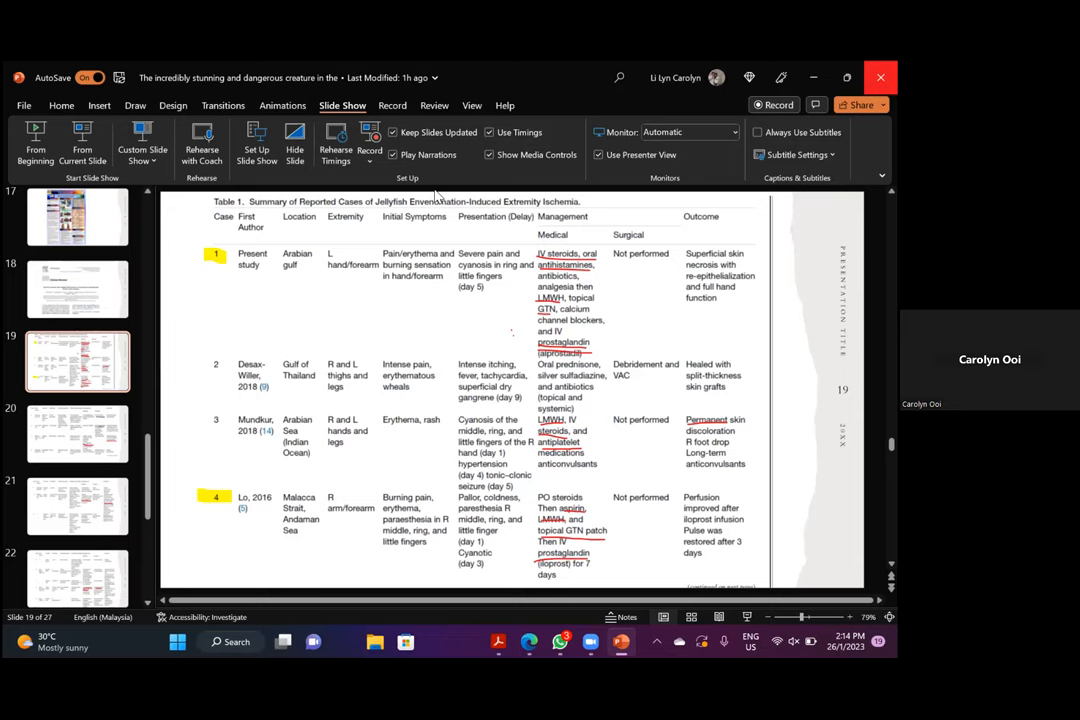
Step: Select the slide 20 thumbnail showing the annotated jellyfish ischemia case table
click(77, 433)
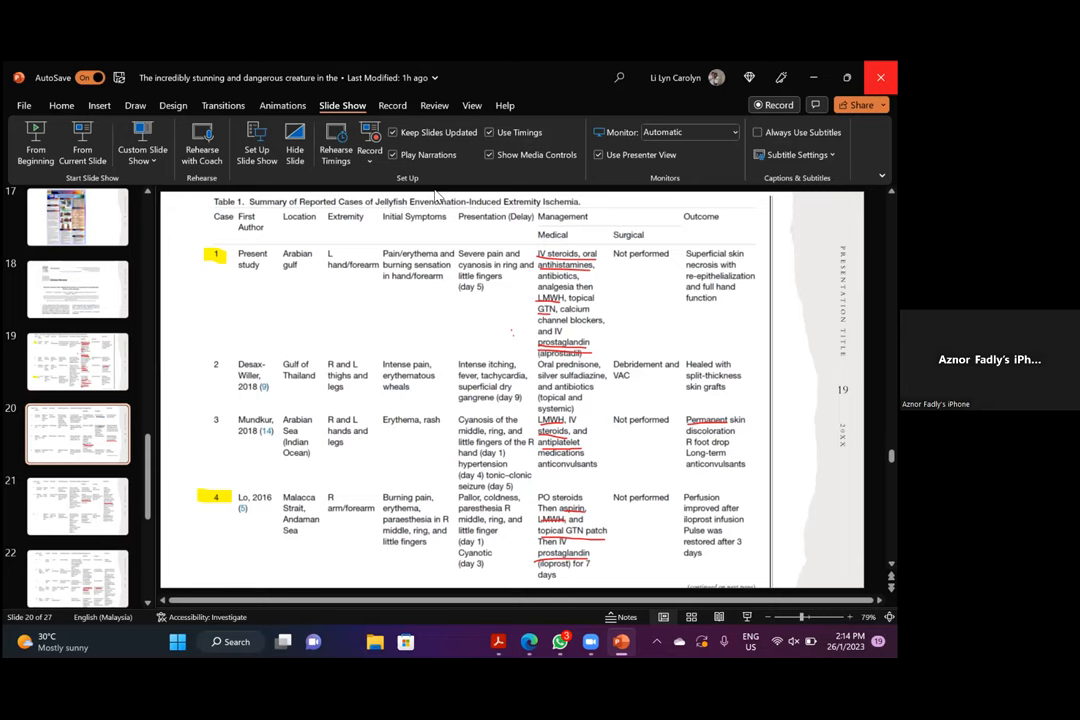